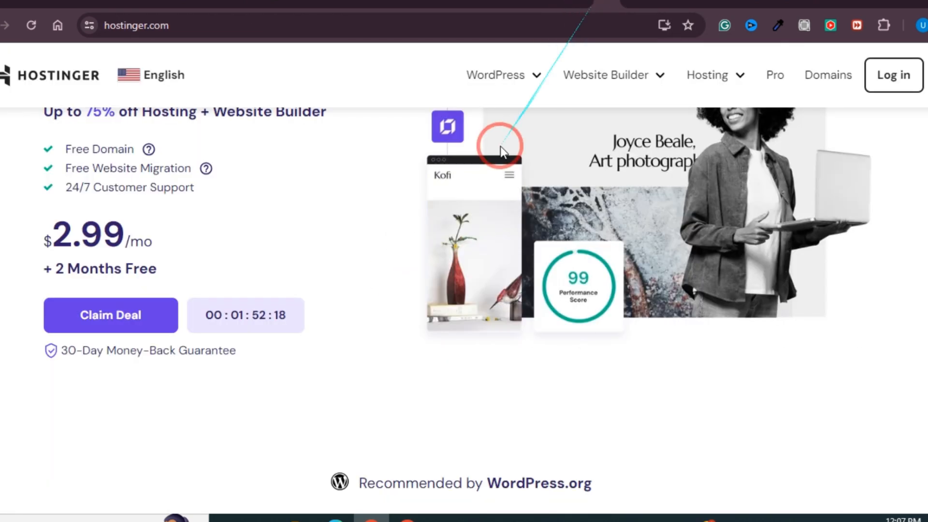
Scroll through the page while moving from the Hostinger homepage to the Gmail mailbox
{"action": "scroll", "scroll_direction": "down", "scroll_amount": 3}
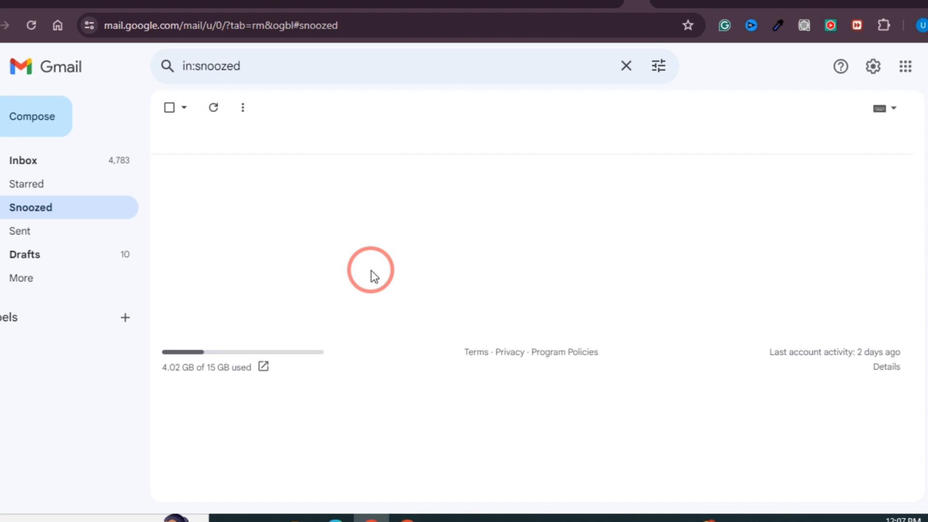
{"action": "mouse_move", "coordinate": [644, 269]}
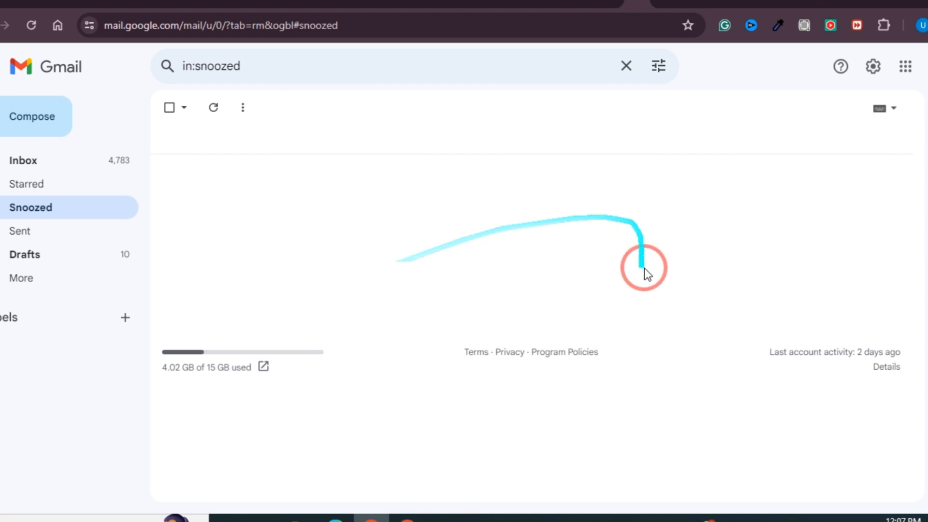
{"action": "mouse_move", "coordinate": [487, 279]}
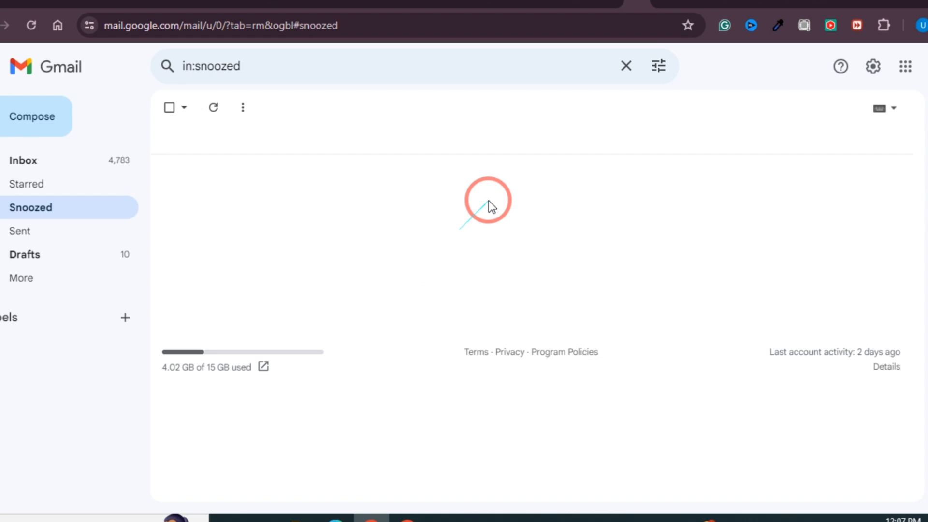
{"action": "mouse_move", "coordinate": [872, 66]}
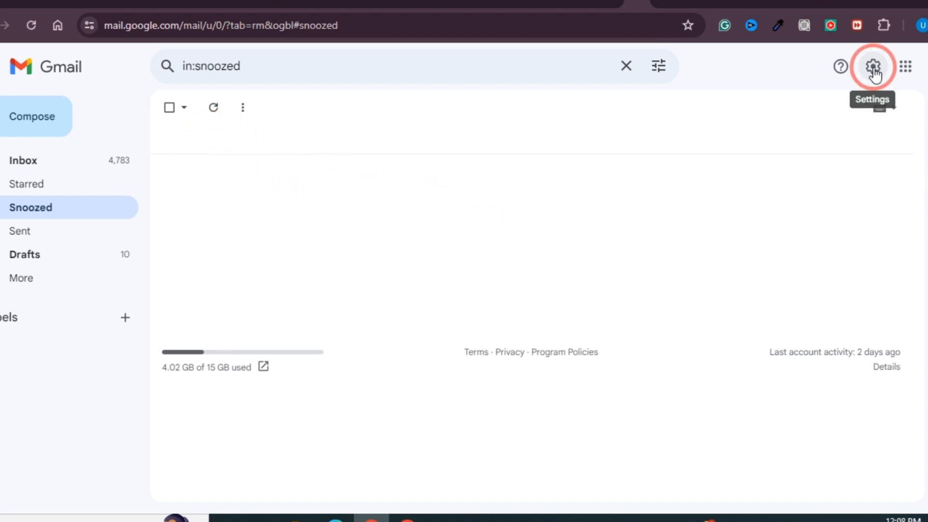
Reach Gmail's full settings Accounts and Import page at the Check mail from other accounts section
{"action": "left_click", "coordinate": [872, 66]}
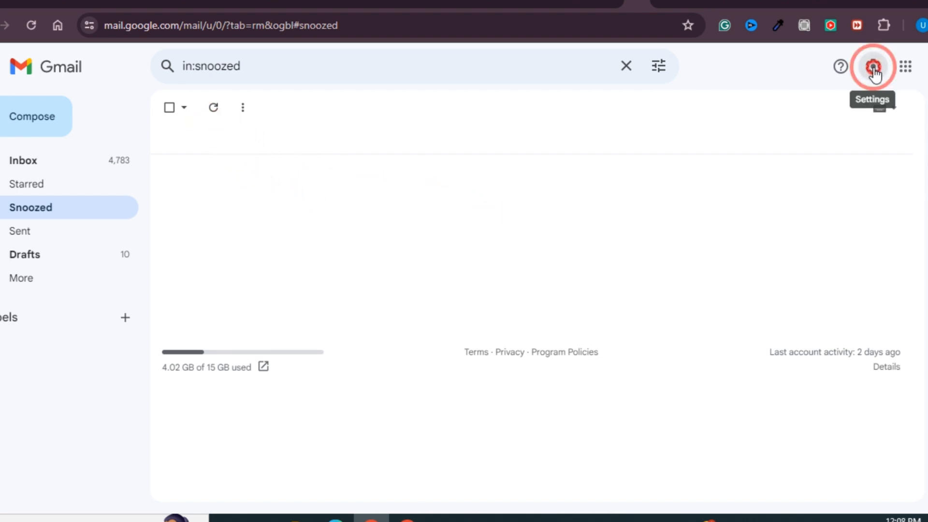
{"action": "left_click", "coordinate": [873, 66]}
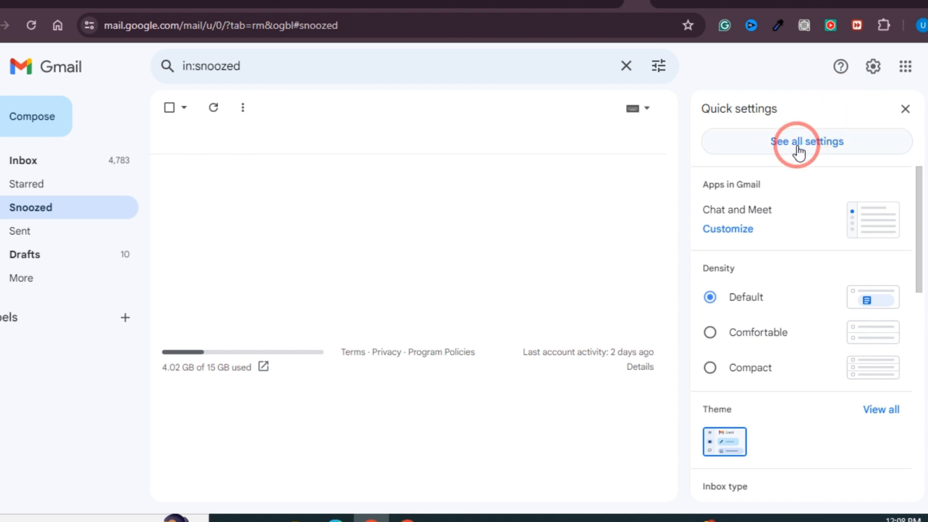
{"action": "left_click", "coordinate": [806, 141]}
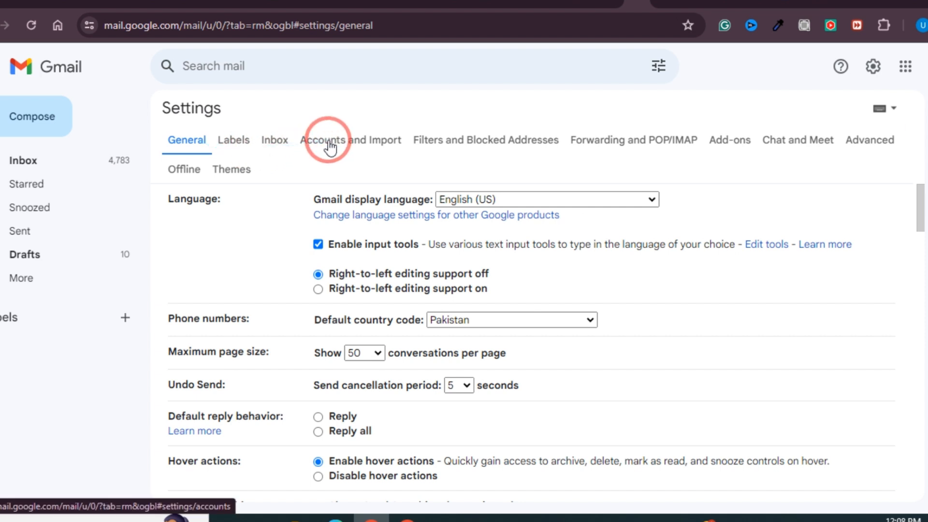
{"action": "left_click", "coordinate": [350, 139]}
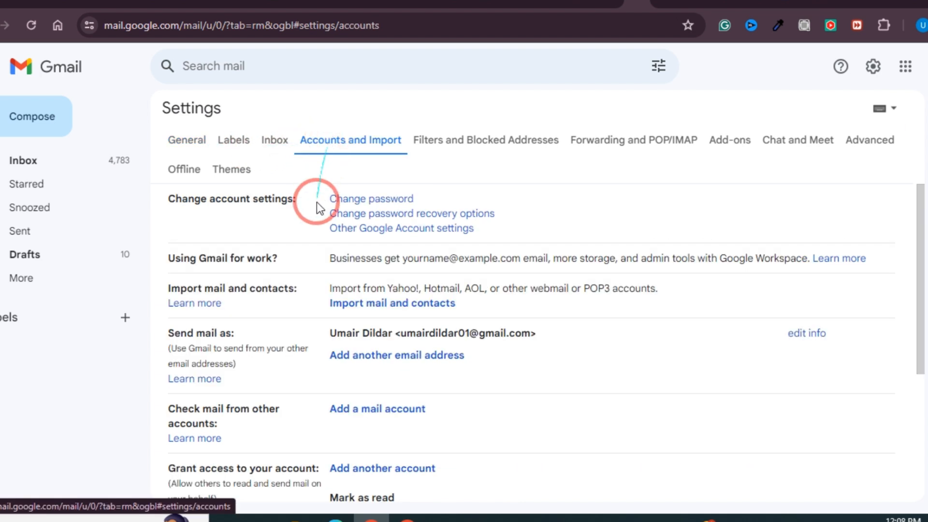
{"action": "scroll", "scroll_direction": "down", "scroll_amount": 3}
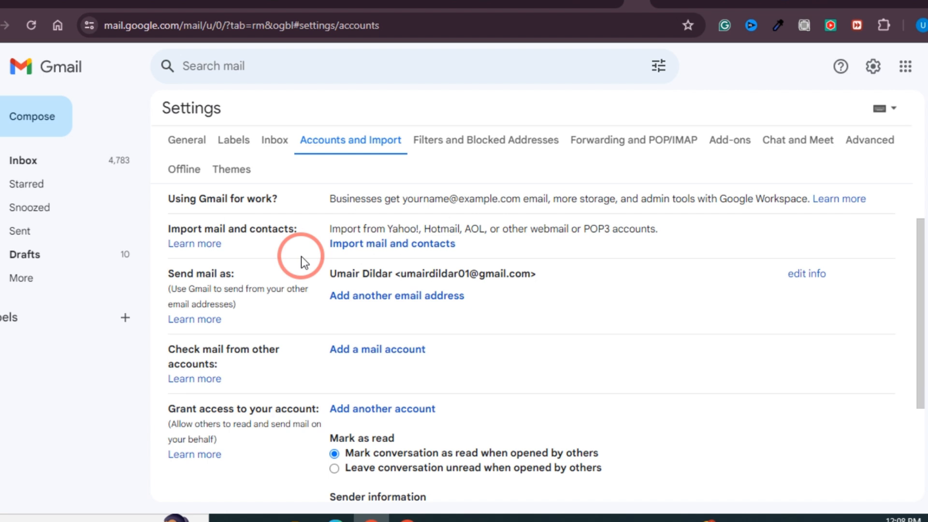
{"action": "scroll", "scroll_direction": "down", "scroll_amount": 3}
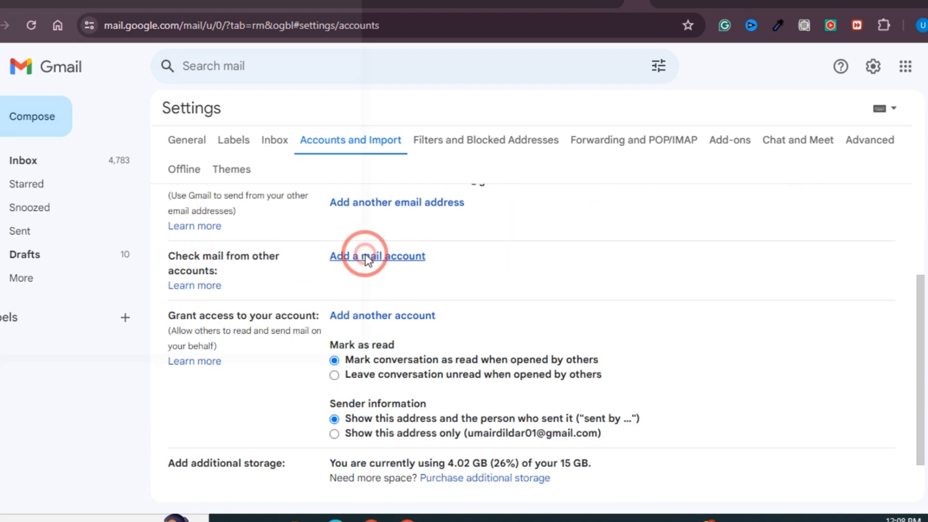
Add the 'contact@ab…' address as another mail account and continue to the POP3 import choice
{"action": "left_click", "coordinate": [377, 255]}
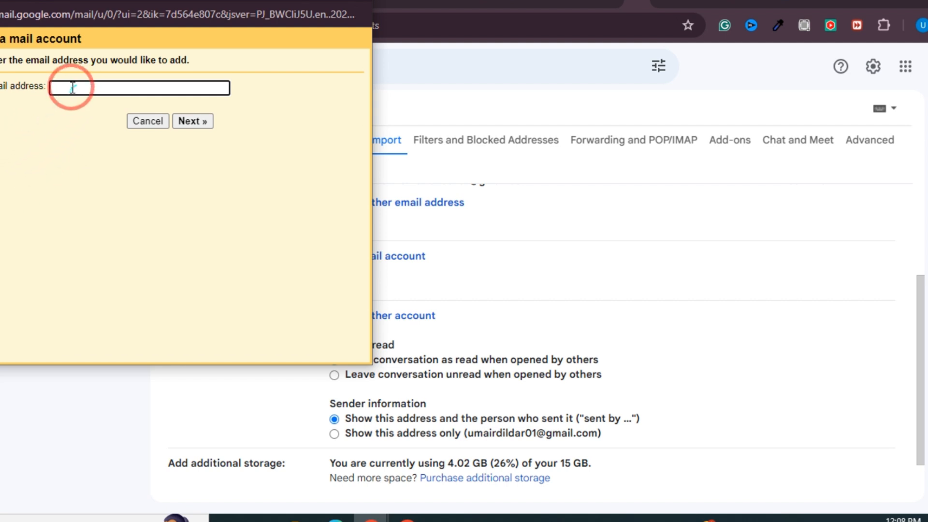
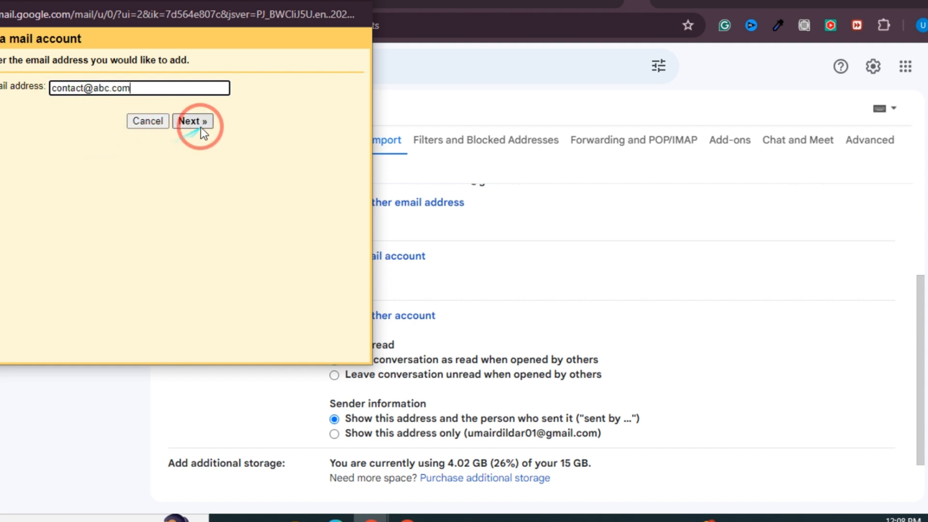
{"action": "left_click", "coordinate": [192, 121]}
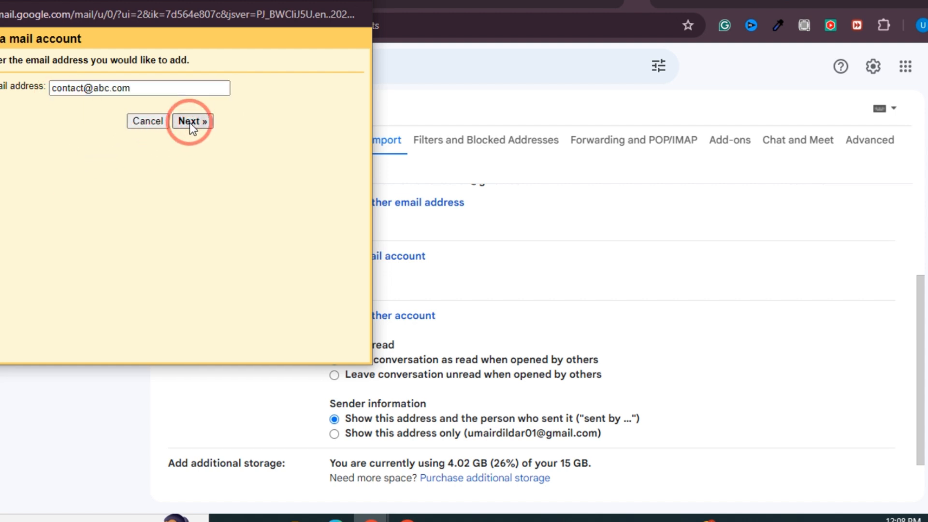
{"action": "left_click", "coordinate": [190, 121]}
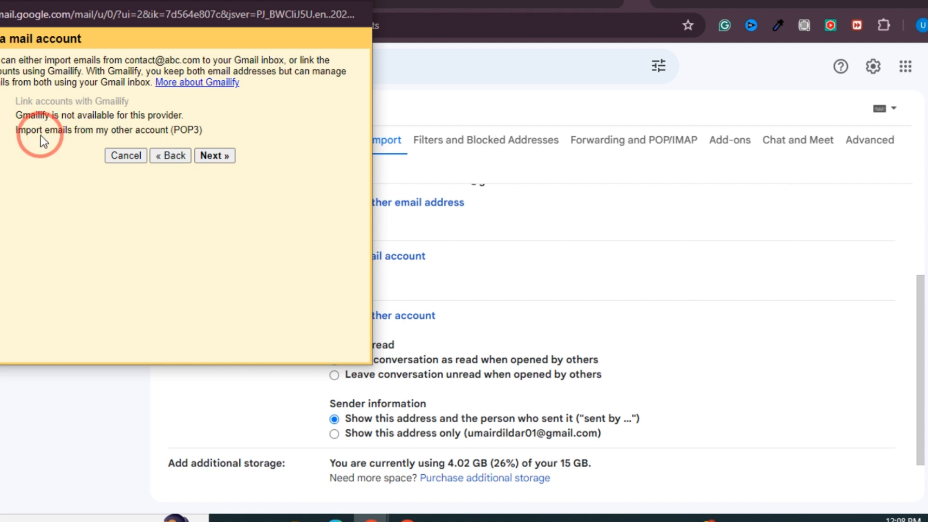
{"action": "mouse_move", "coordinate": [140, 142]}
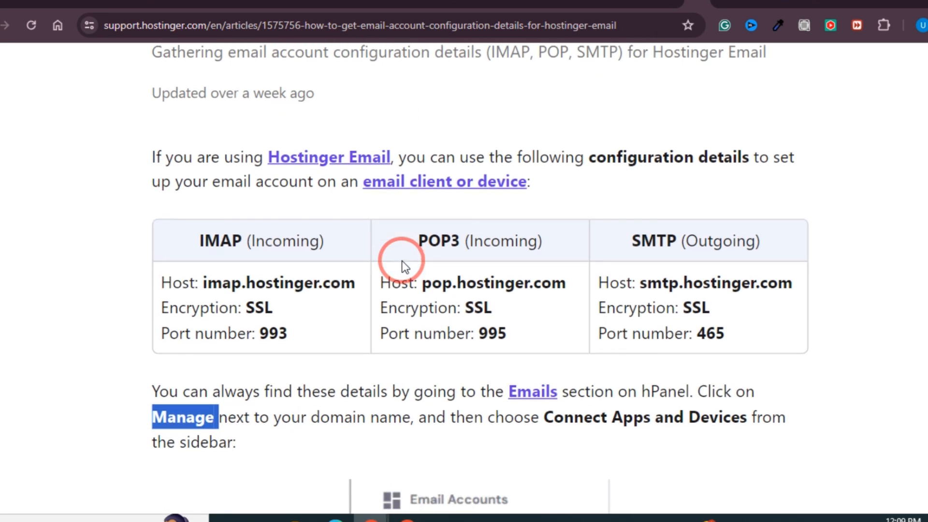
Scroll the Hostinger support article to the manual configuration table with POP port 995 and SMTP port 465
{"action": "scroll", "scroll_direction": "down", "scroll_amount": 3}
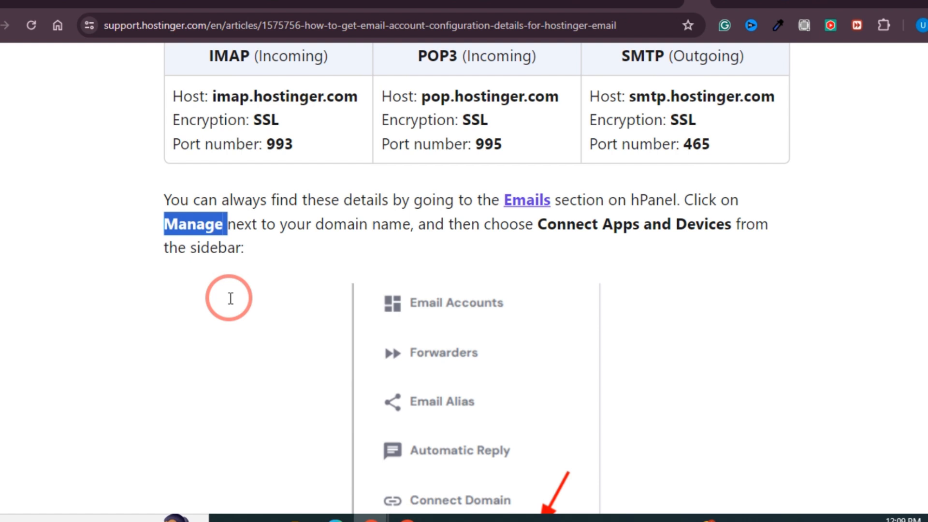
{"action": "scroll", "scroll_direction": "down", "scroll_amount": 3}
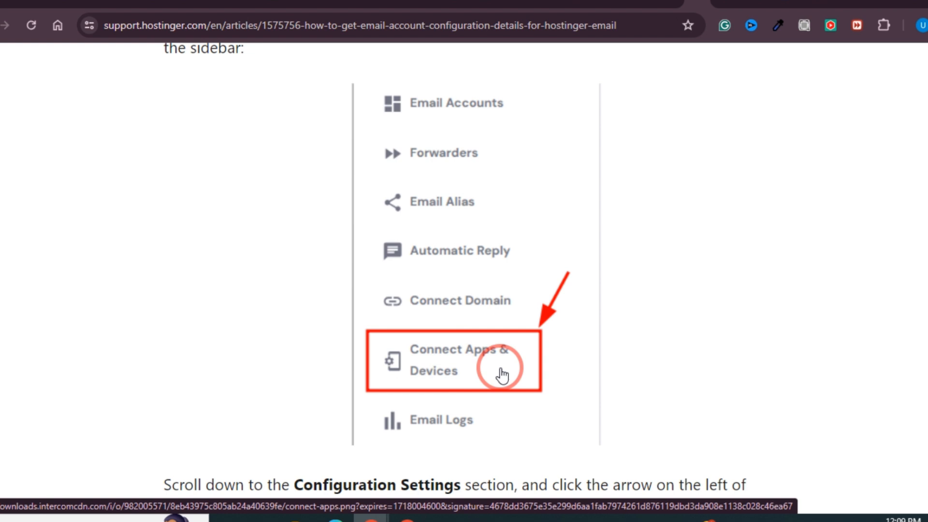
{"action": "scroll", "scroll_direction": "down", "scroll_amount": 3}
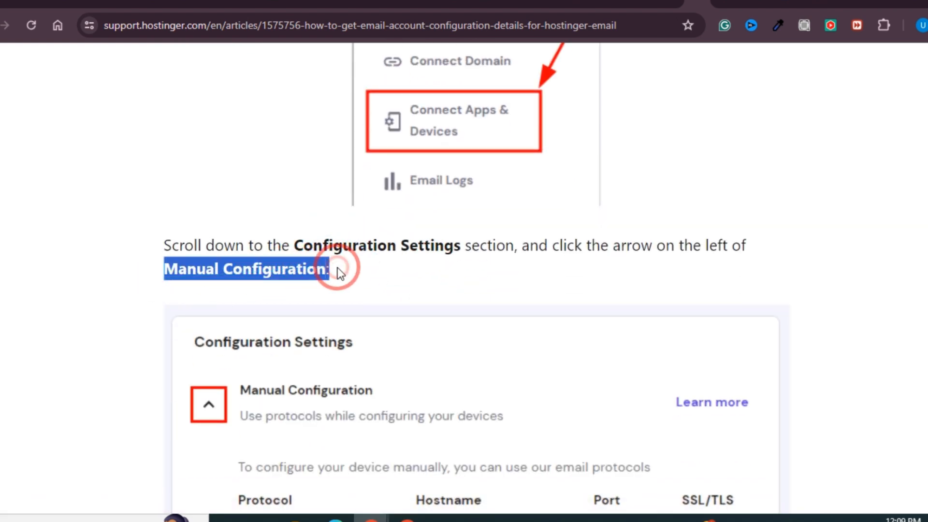
{"action": "scroll", "scroll_direction": "down", "scroll_amount": 3}
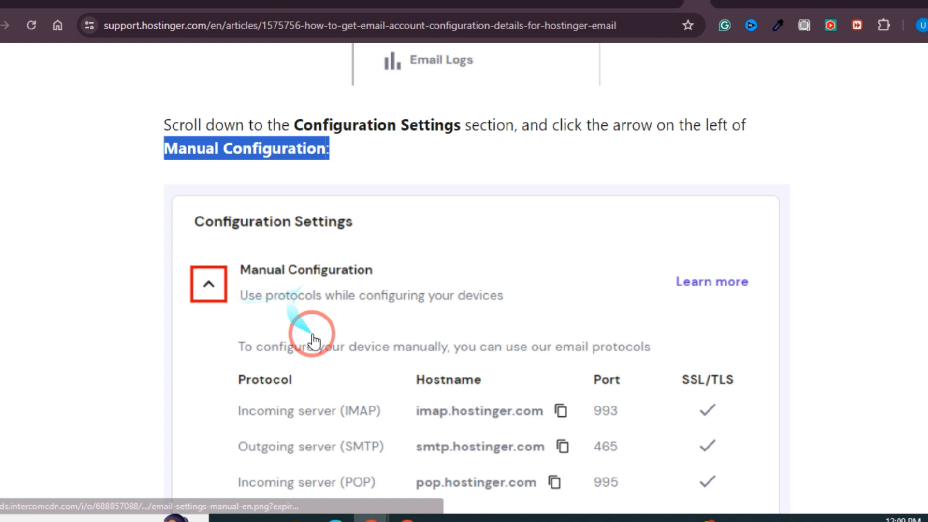
{"action": "scroll", "scroll_direction": "down", "scroll_amount": 3}
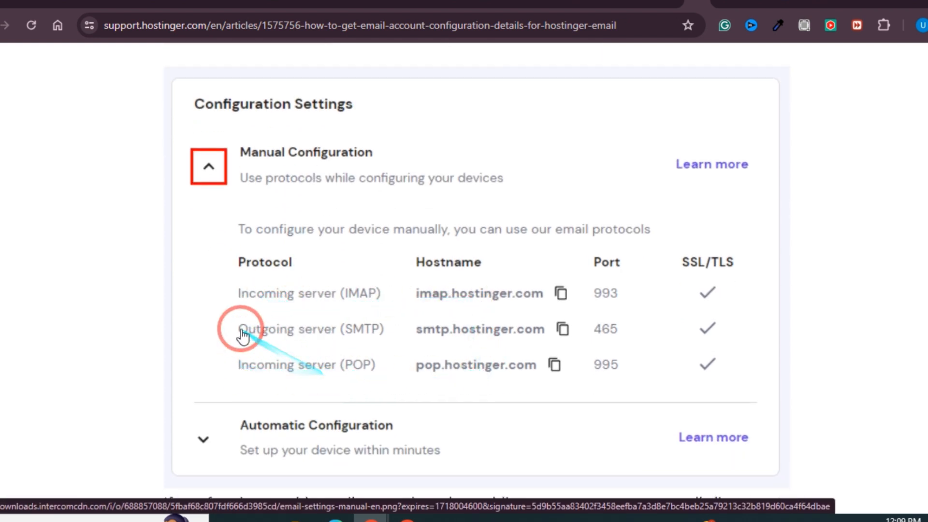
{"action": "mouse_move", "coordinate": [336, 357]}
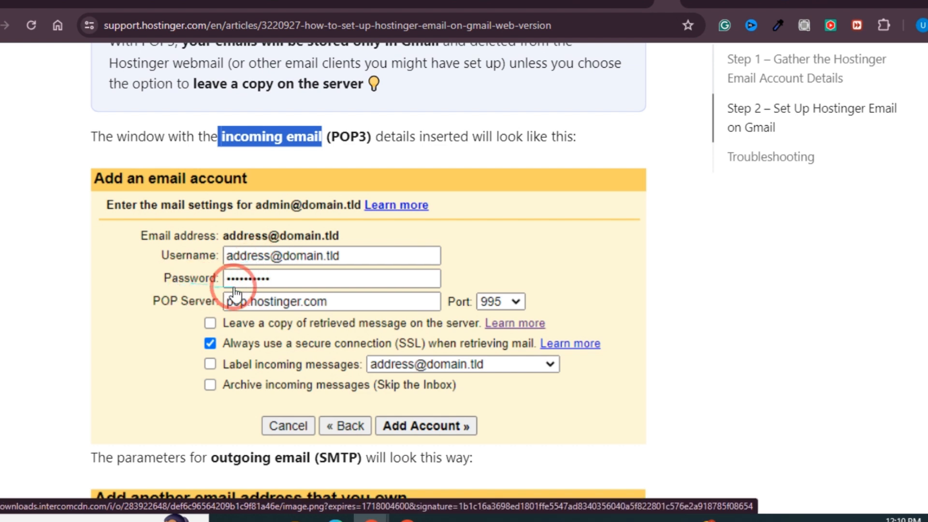
Scroll the Hostinger Gmail setup guide to the example POP3 and SMTP form screenshots
{"action": "scroll", "scroll_direction": "down", "scroll_amount": 3}
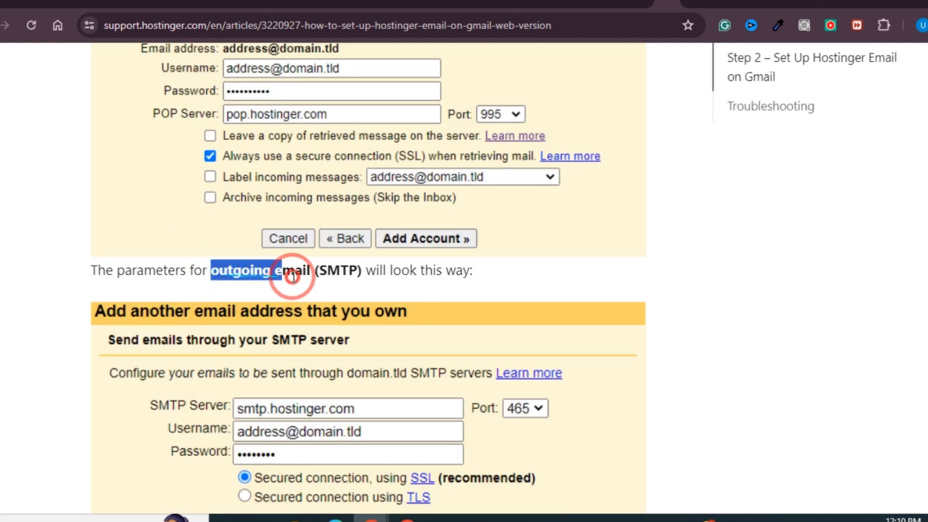
{"action": "scroll", "scroll_direction": "down", "scroll_amount": 3}
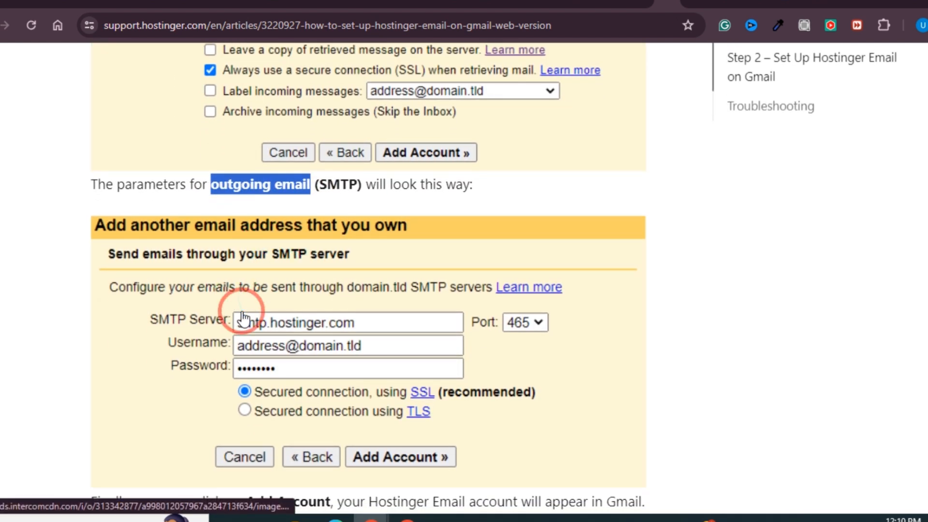